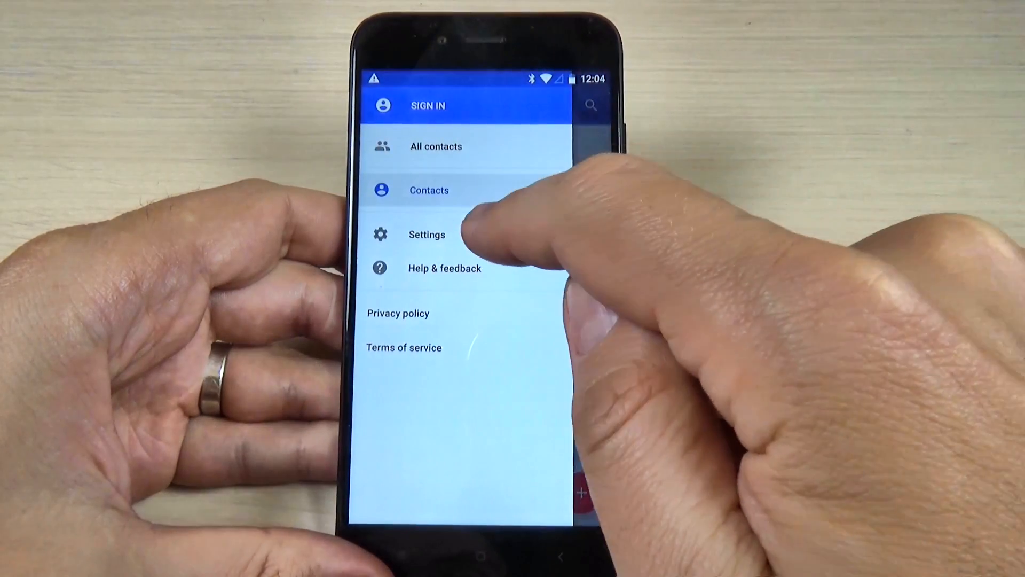
From Contacts settings, import all 249 ticked SIM card contacts onto the phone
{"action": "left_click", "coordinate": [426, 234]}
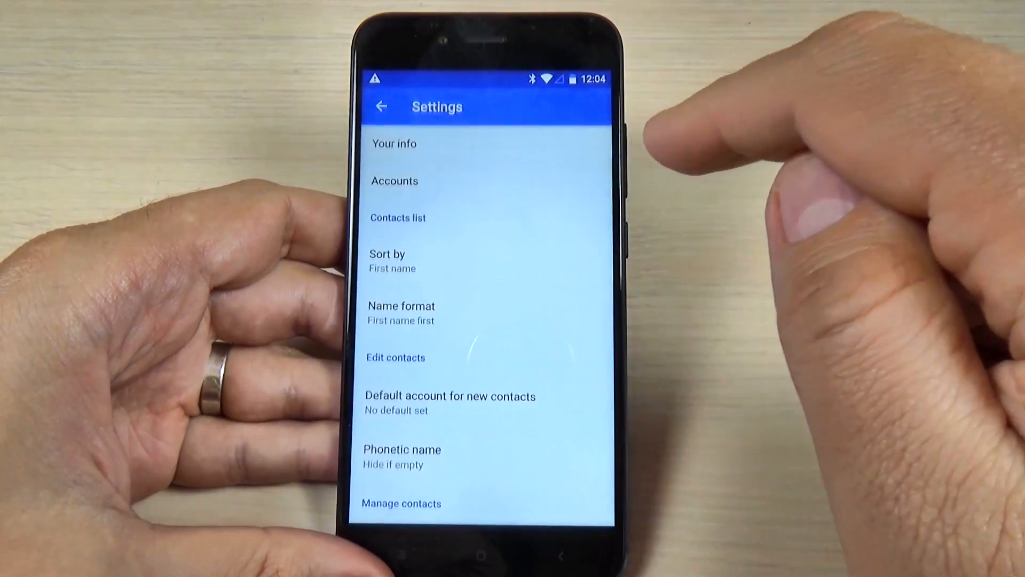
{"action": "scroll", "scroll_direction": "down", "scroll_amount": 3}
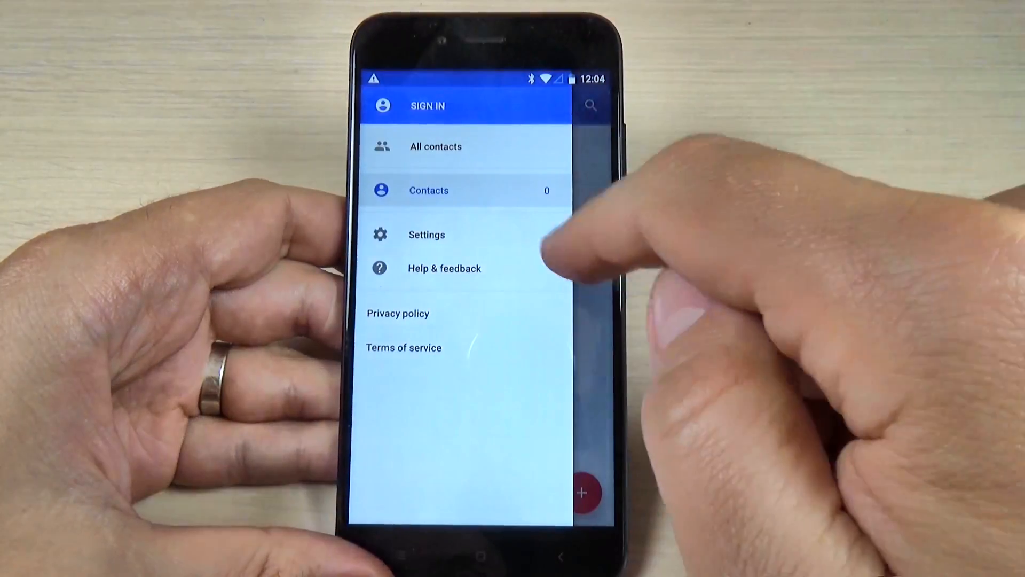
{"action": "left_click", "coordinate": [429, 190]}
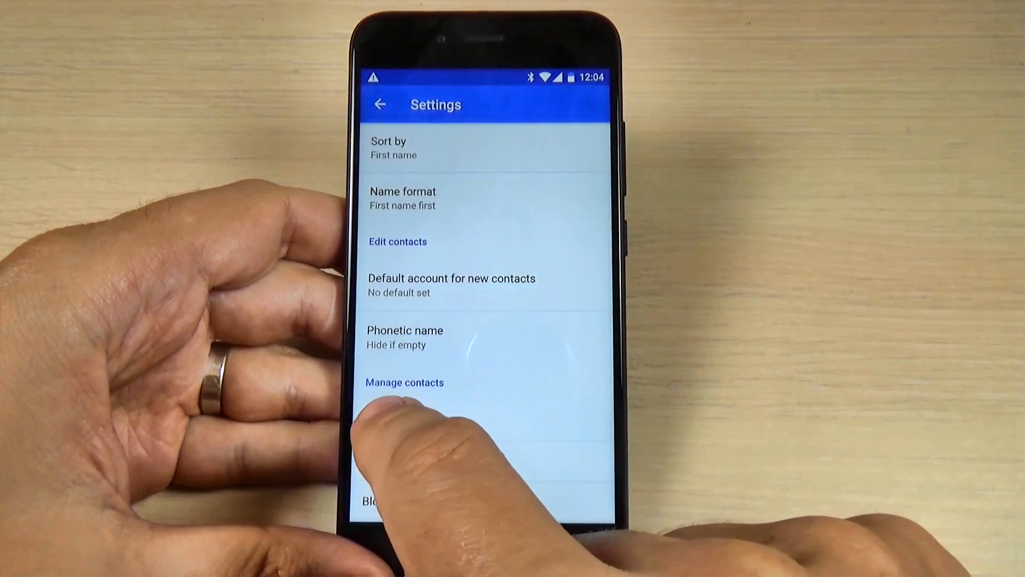
{"action": "left_click", "coordinate": [381, 420]}
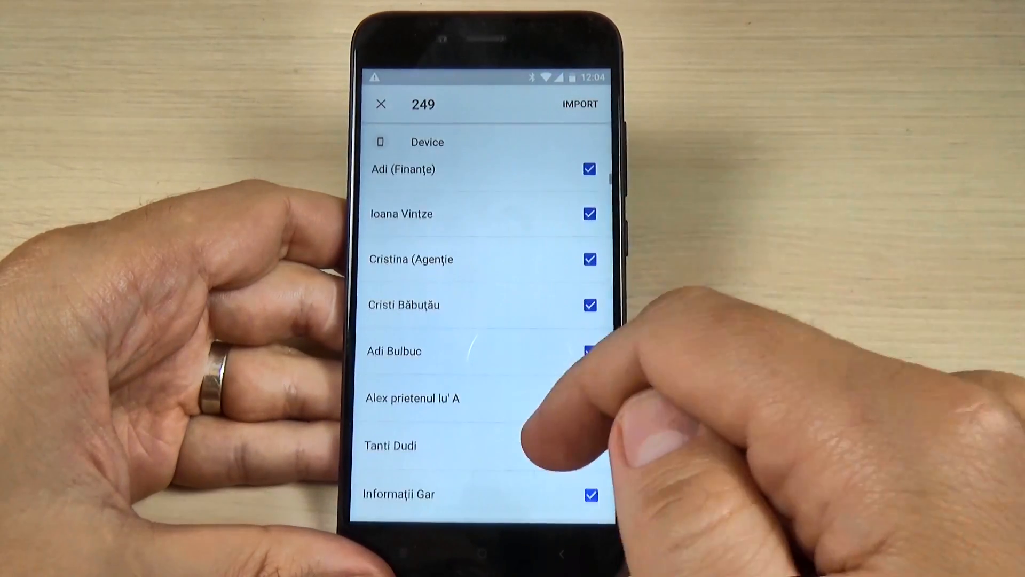
{"action": "scroll", "scroll_direction": "down", "scroll_amount": 3}
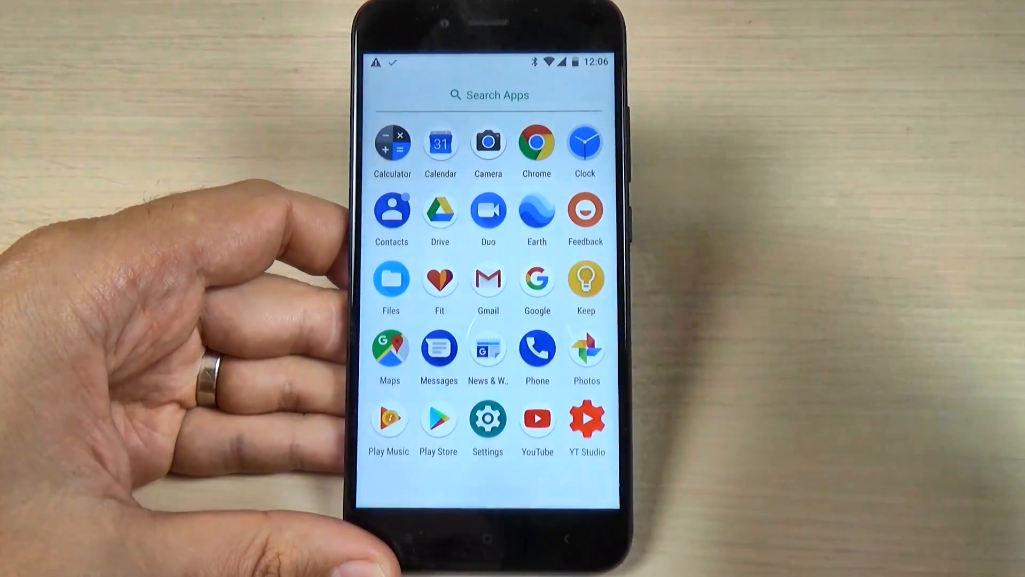
Launch Contacts from the app drawer to see the imported contacts listed alphabetically
{"action": "left_click", "coordinate": [390, 210]}
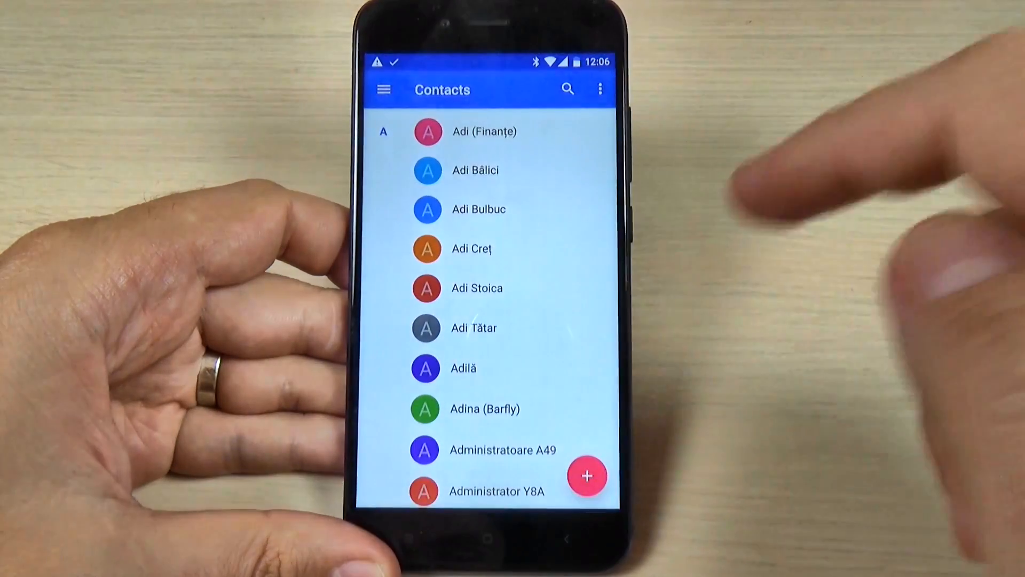